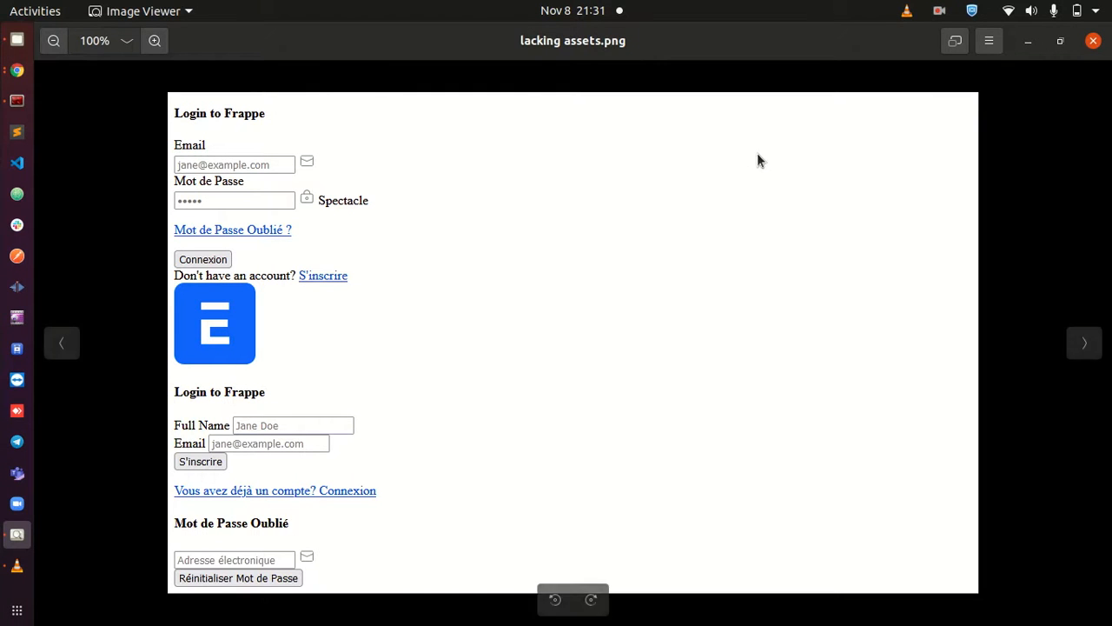
pyautogui.moveTo(660, 212)
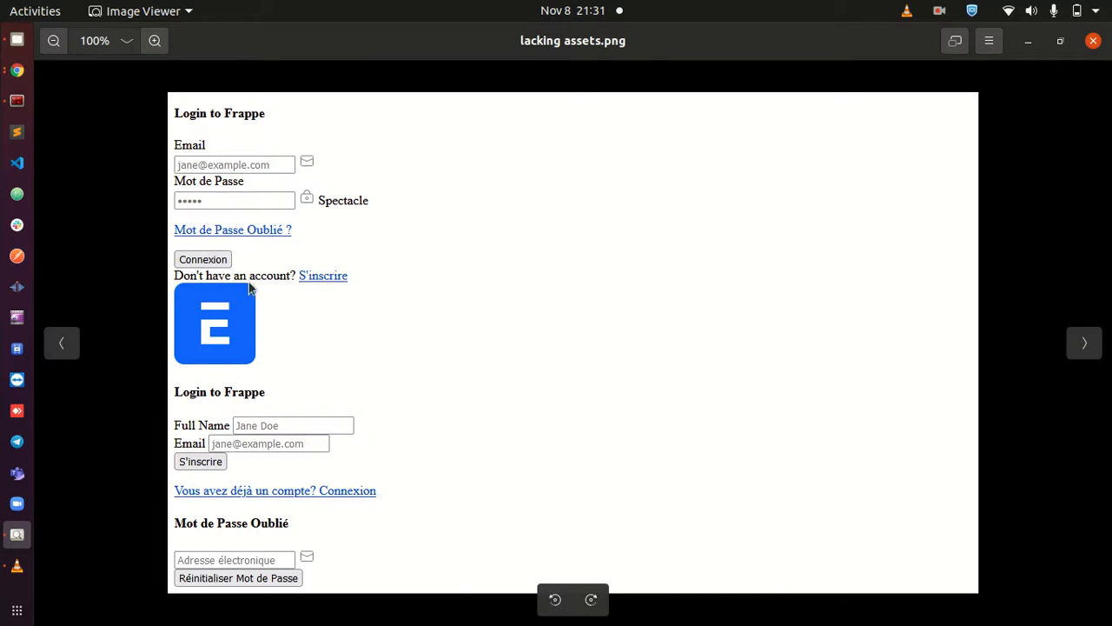
pyautogui.moveTo(337, 221)
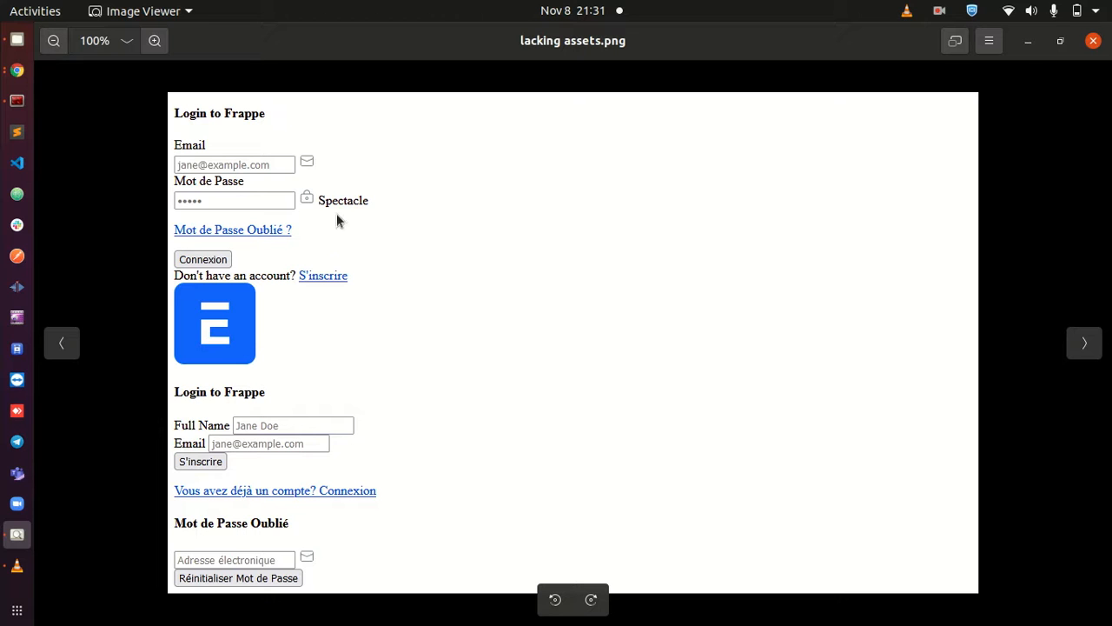
pyautogui.moveTo(341, 224)
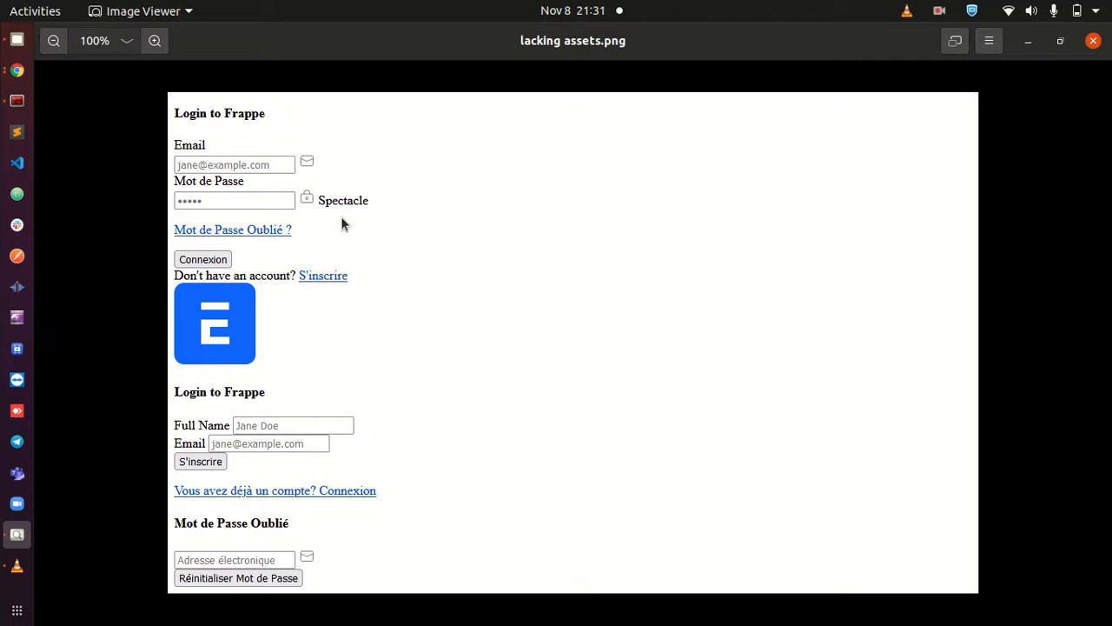
pyautogui.moveTo(289, 373)
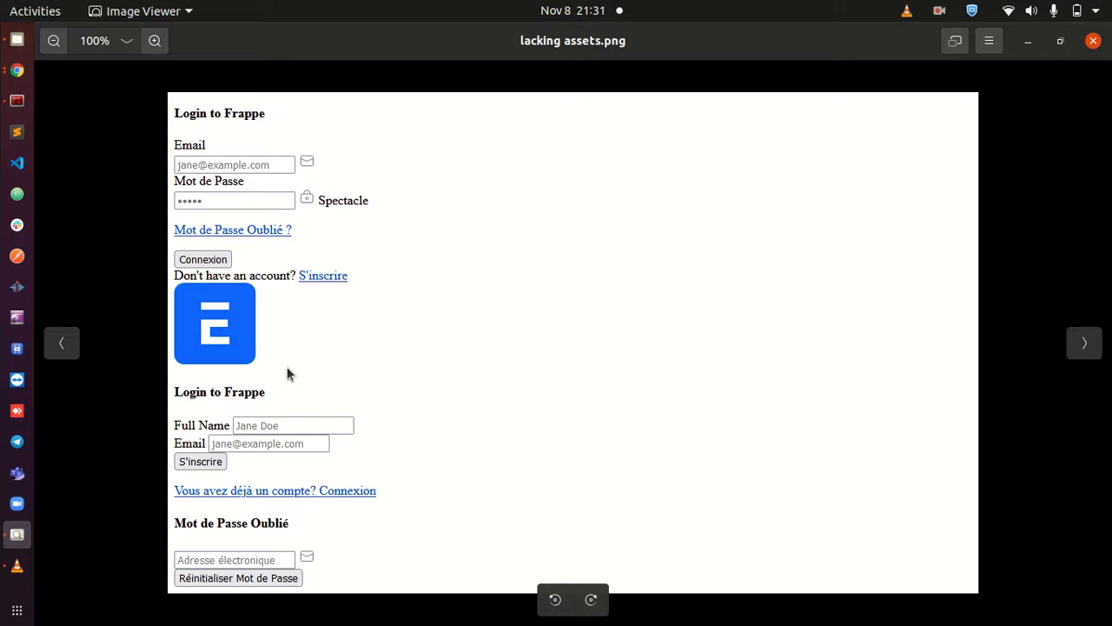
pyautogui.moveTo(322, 528)
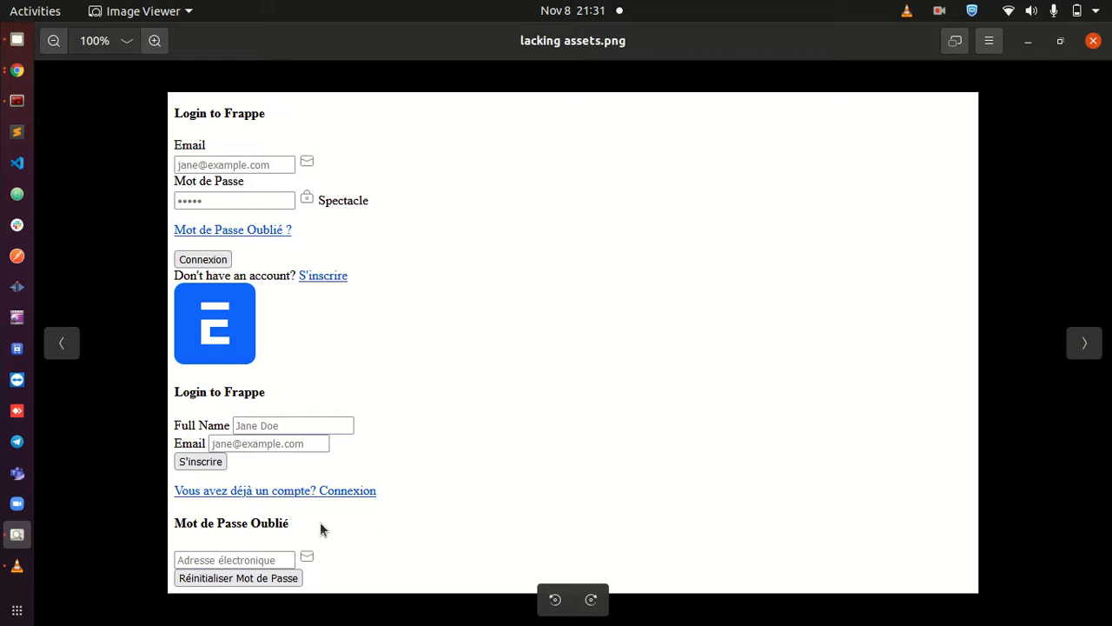
pyautogui.moveTo(410, 236)
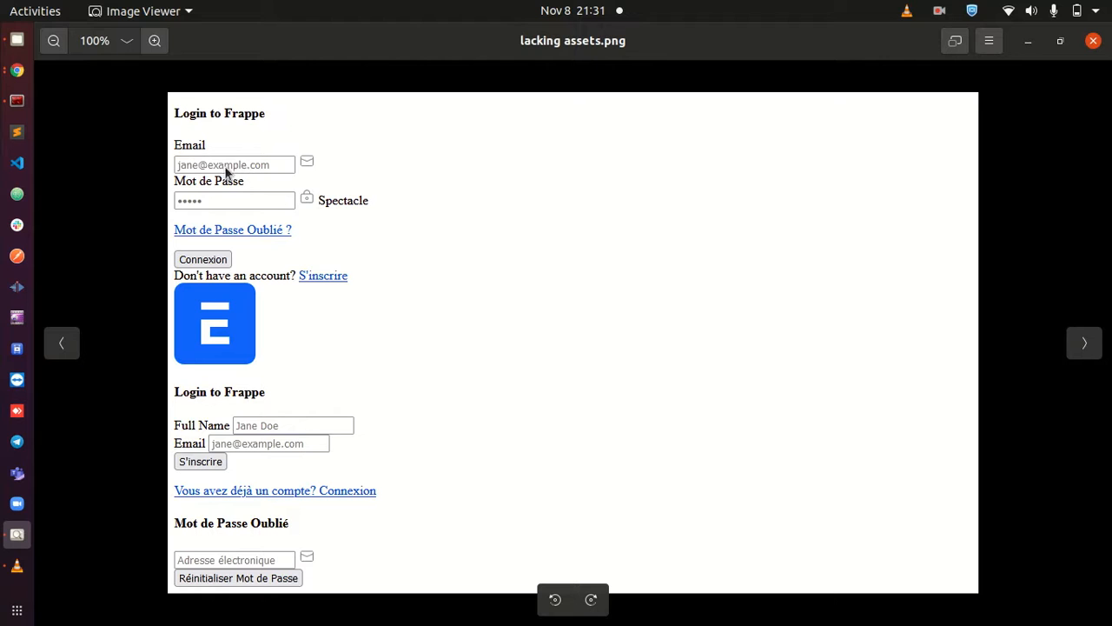
pyautogui.moveTo(251, 164)
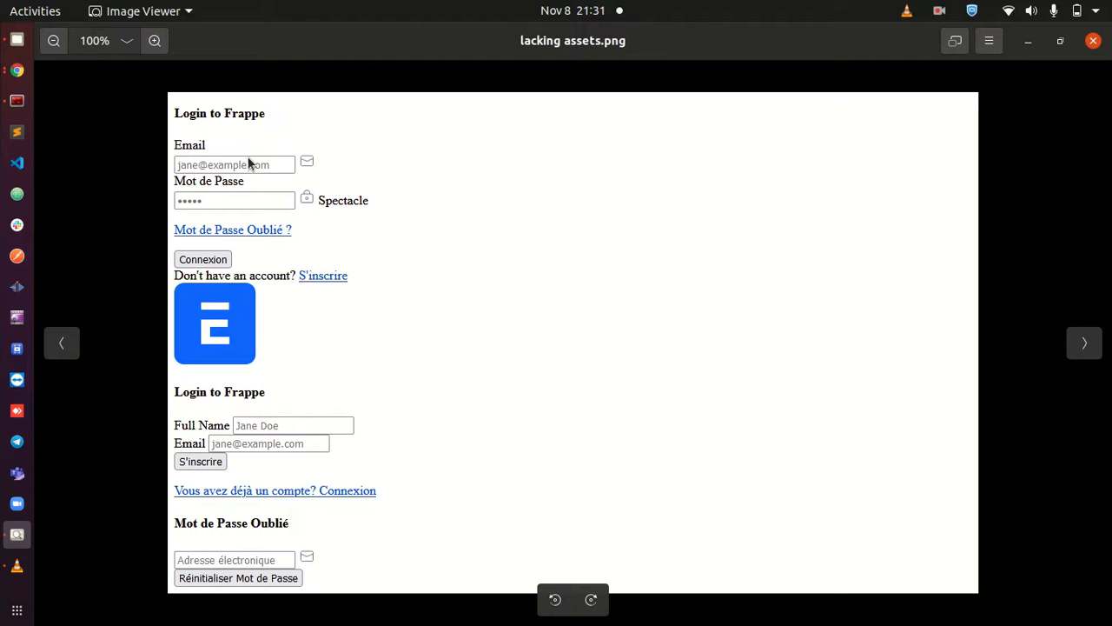
pyautogui.moveTo(233, 160)
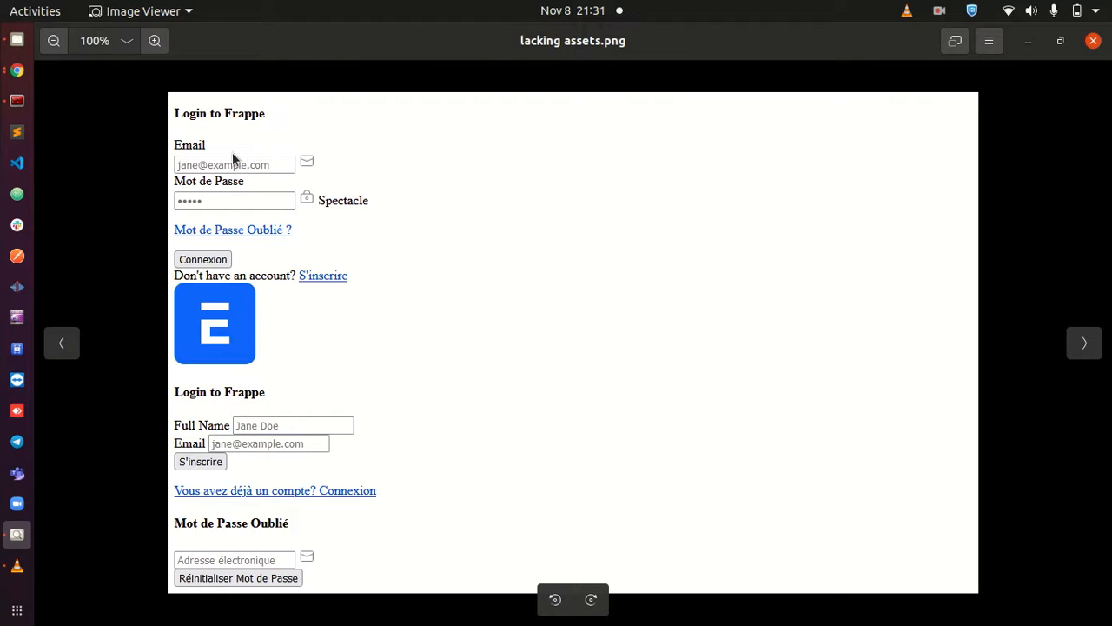
pyautogui.moveTo(205, 178)
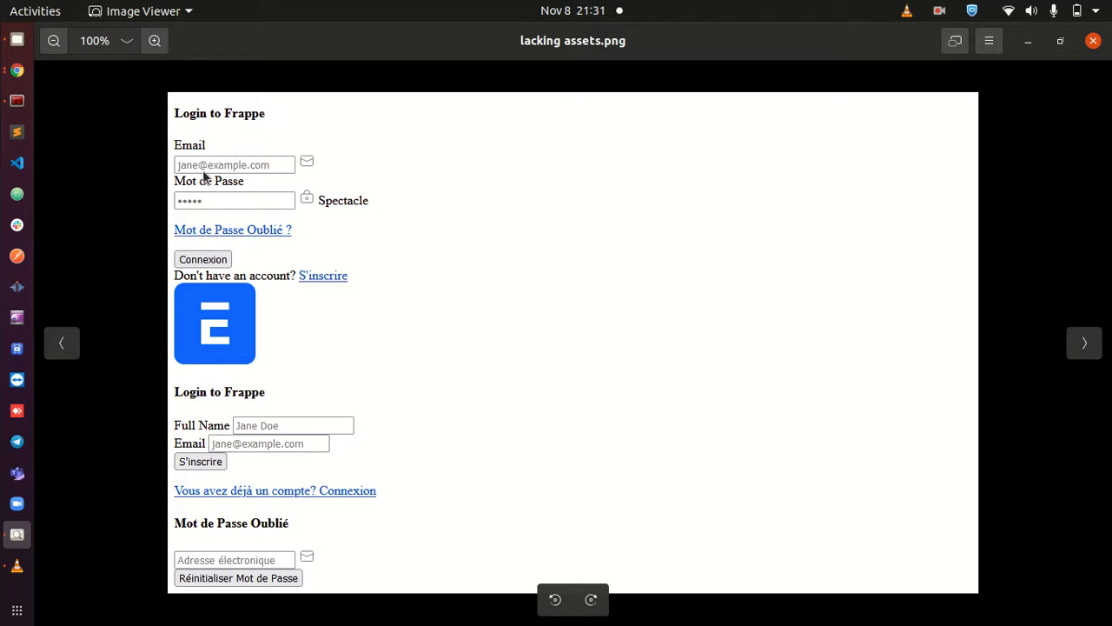
pyautogui.moveTo(223, 240)
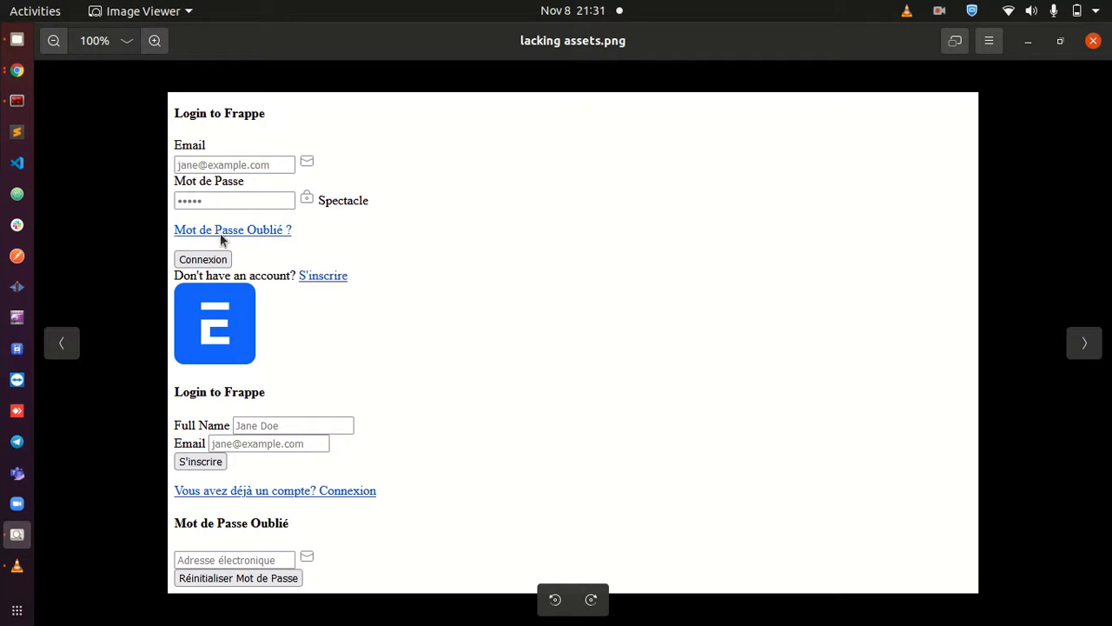
pyautogui.moveTo(328, 247)
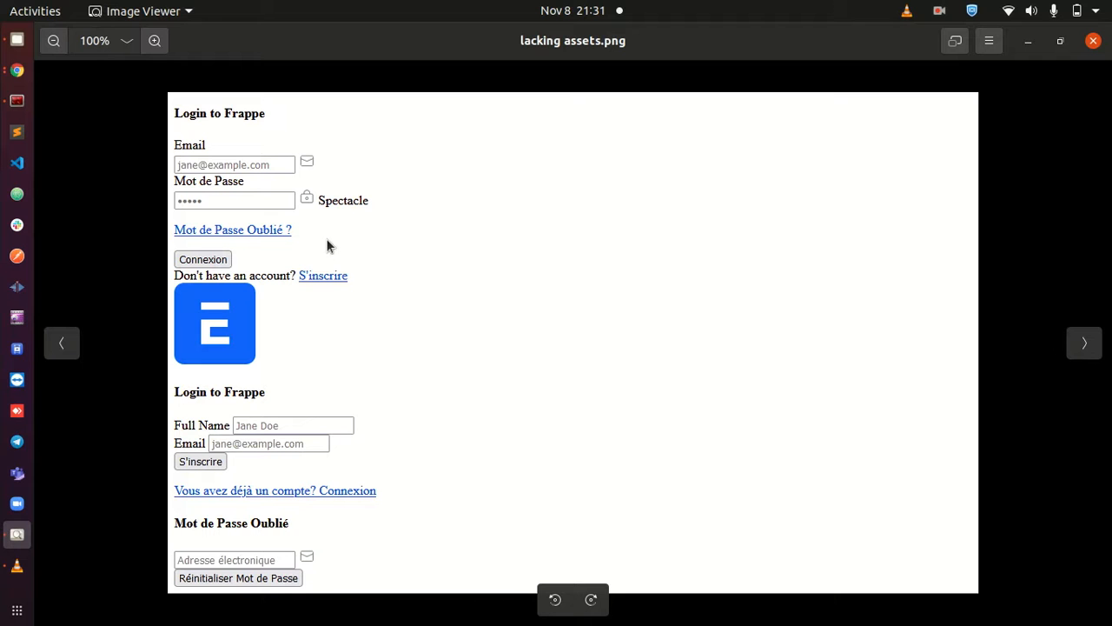
pyautogui.moveTo(18, 72)
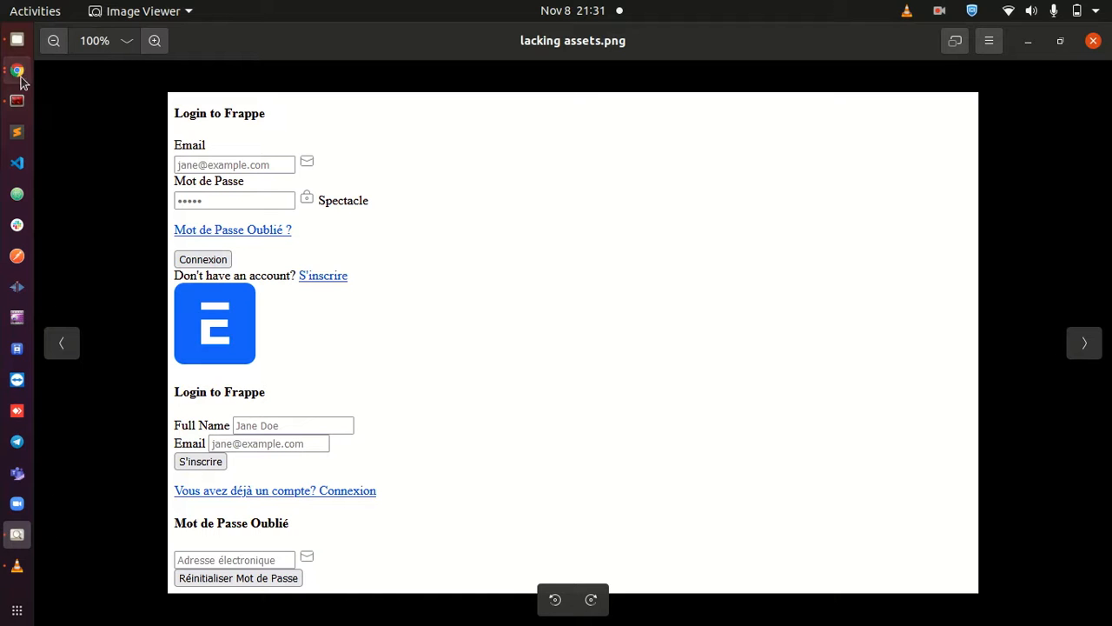
# - Switch to the Chrome tab with the blog post and return to the article's title
pyautogui.click(17, 70)
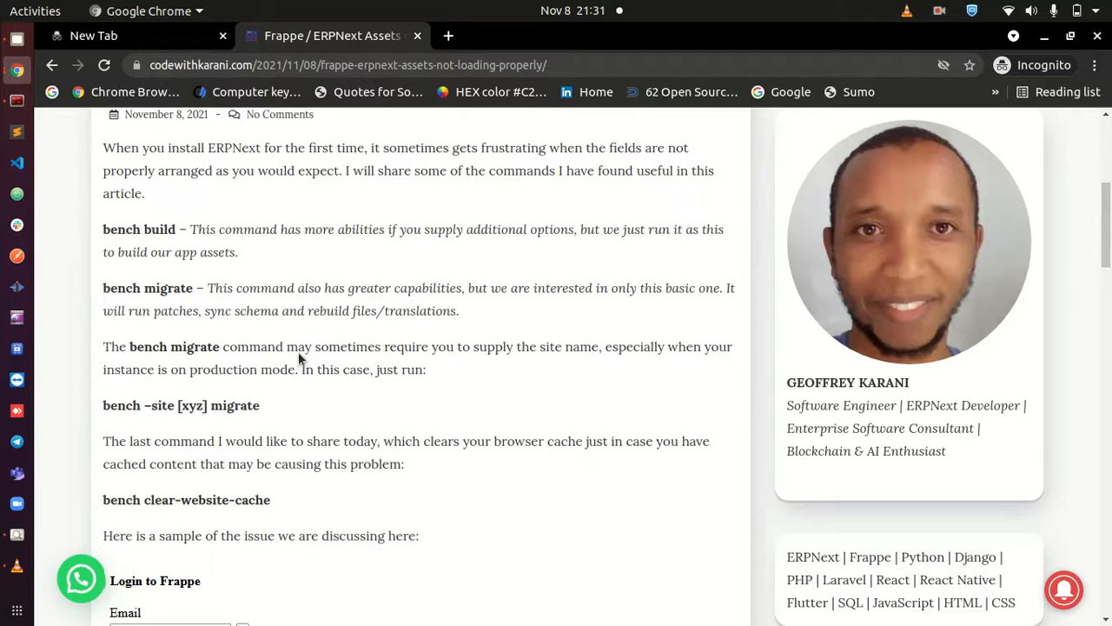
pyautogui.scroll(3)
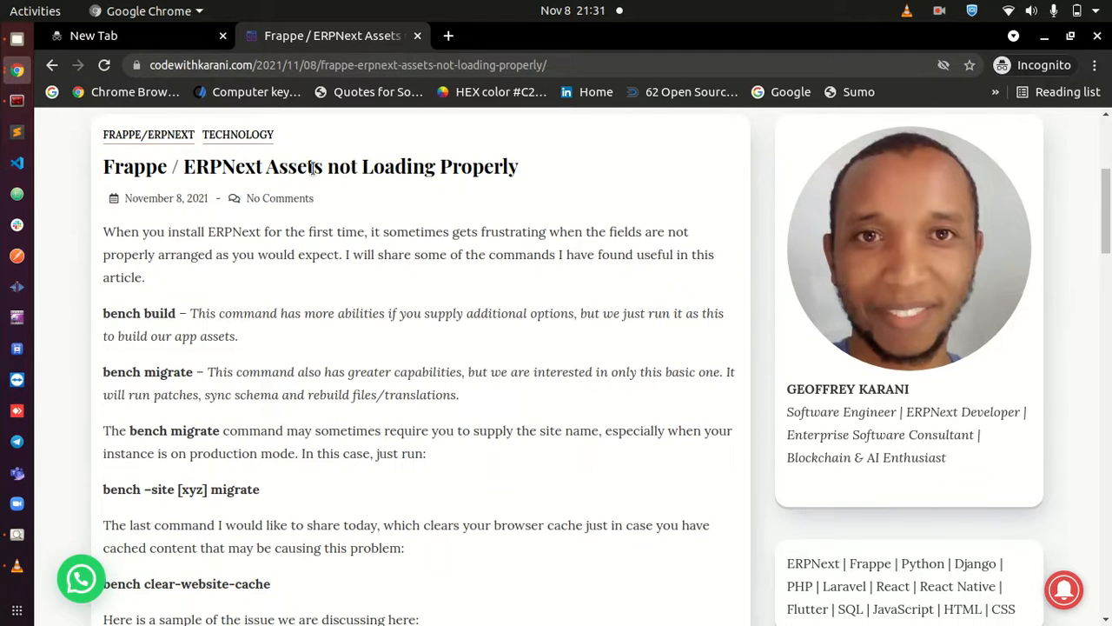
pyautogui.moveTo(311, 170)
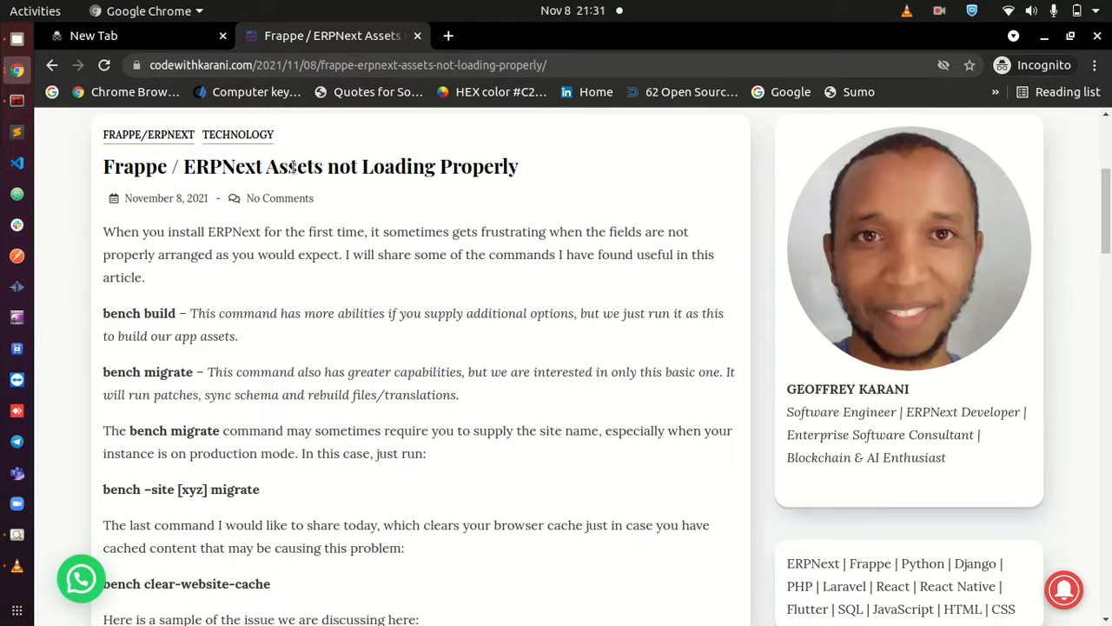
pyautogui.moveTo(85, 148)
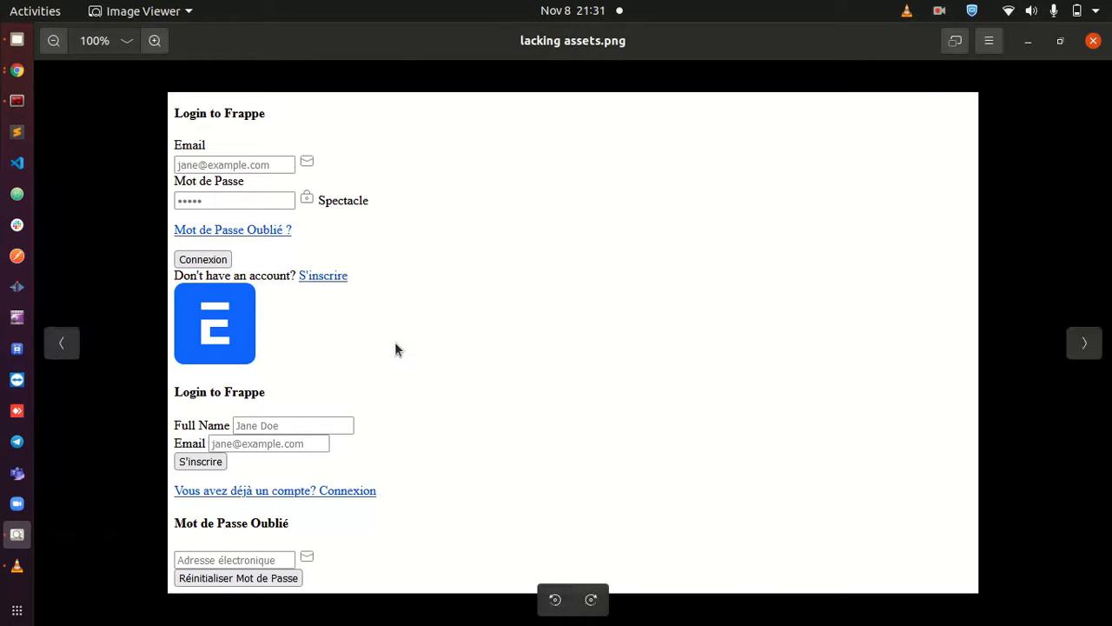
pyautogui.moveTo(445, 259)
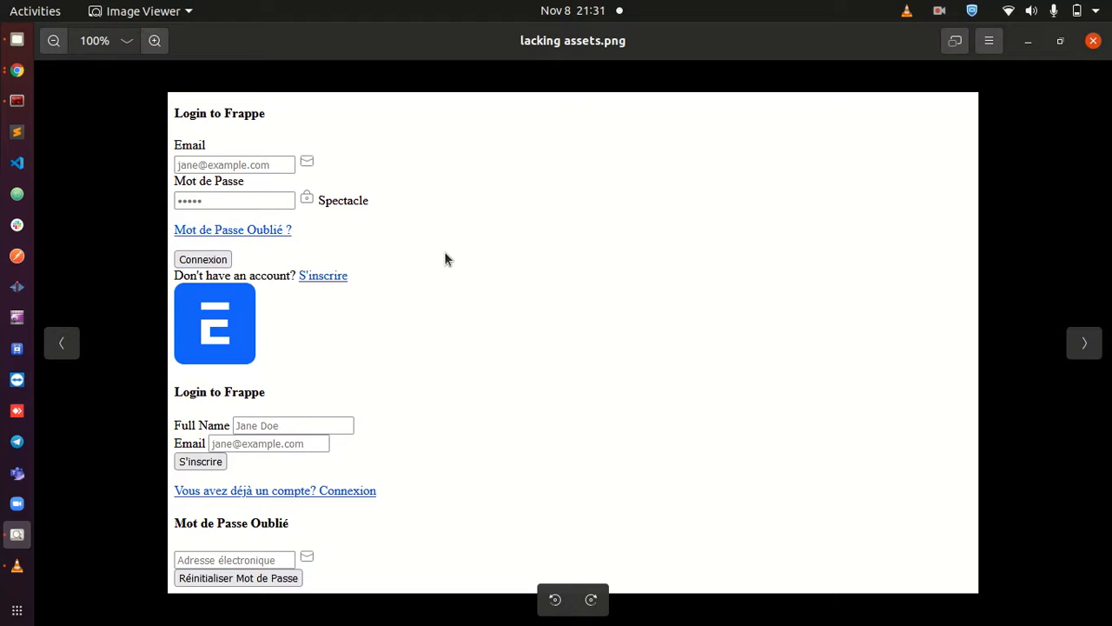
pyautogui.moveTo(286, 363)
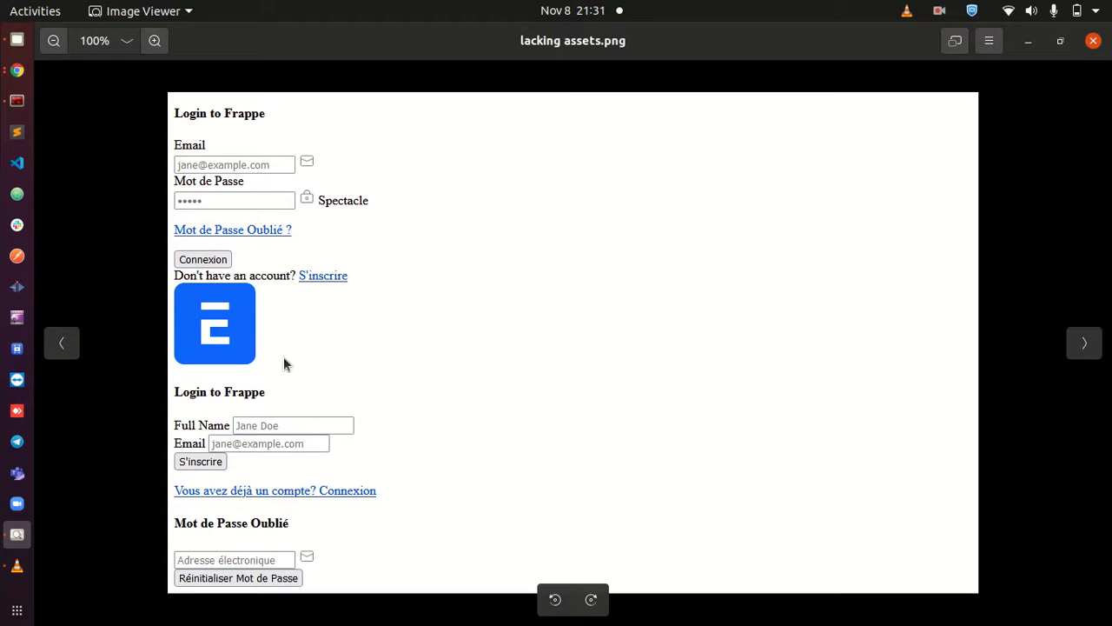
pyautogui.moveTo(51, 139)
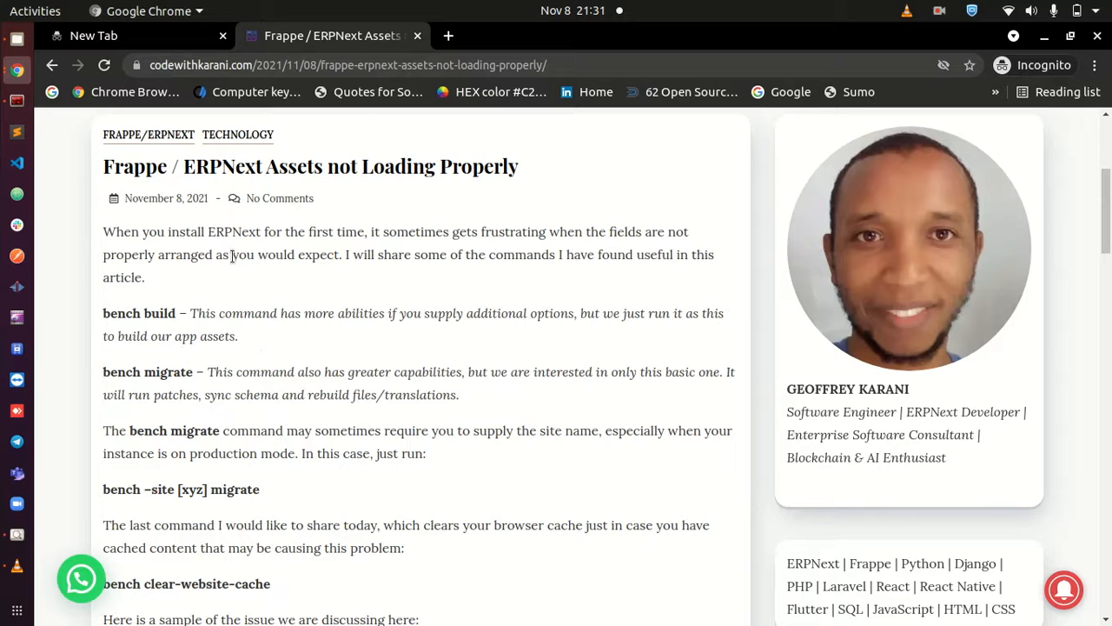
pyautogui.doubleClick(139, 313)
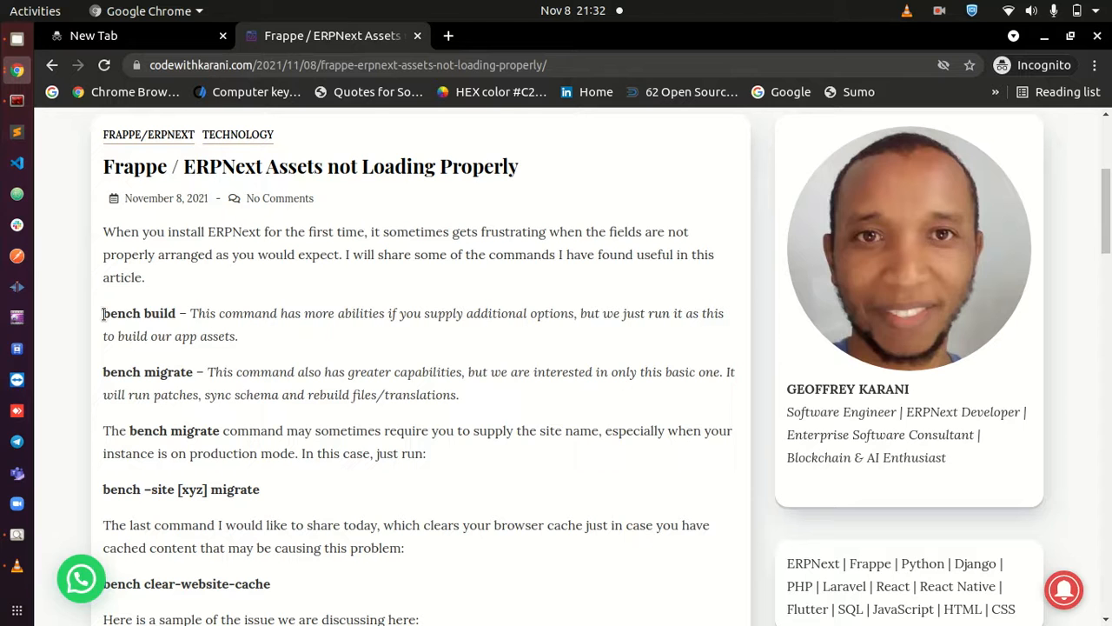
pyautogui.moveTo(104, 327)
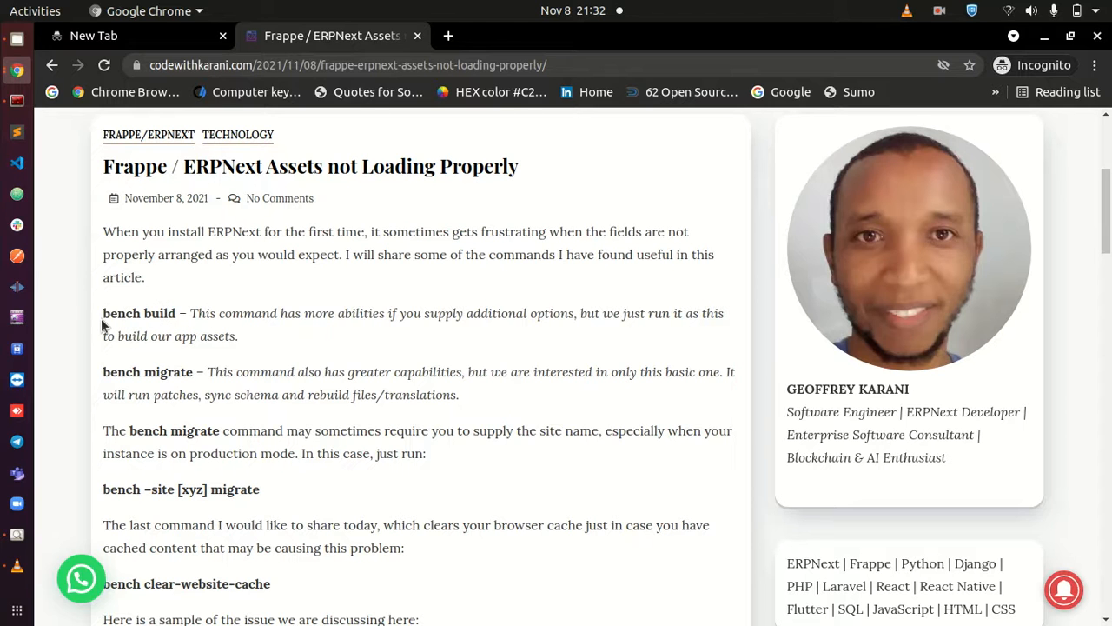
pyautogui.doubleClick(137, 313)
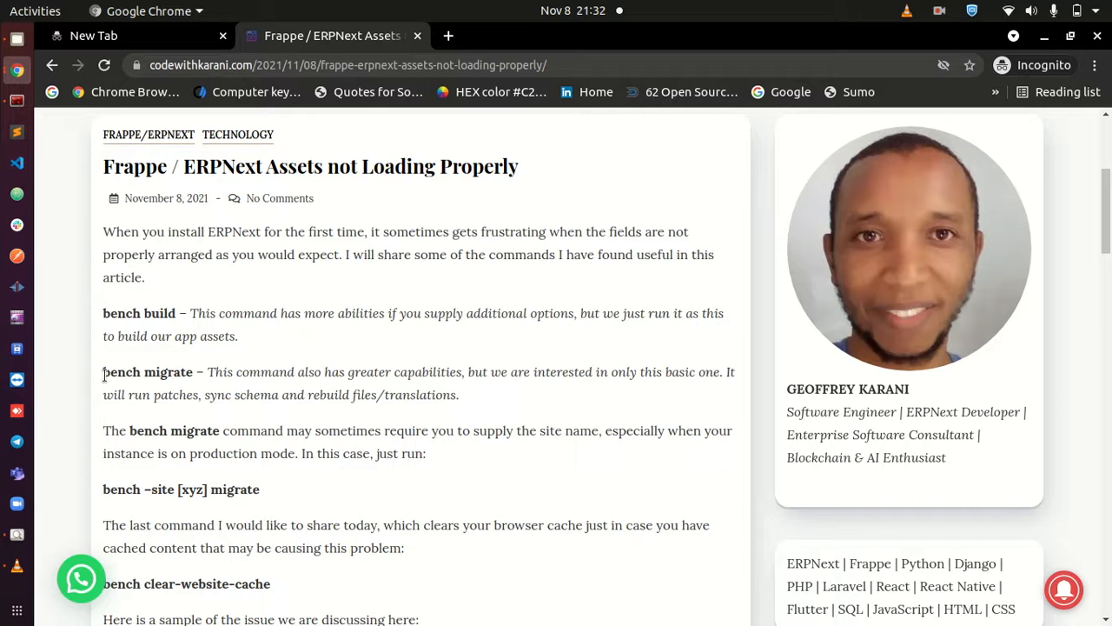
pyautogui.doubleClick(146, 372)
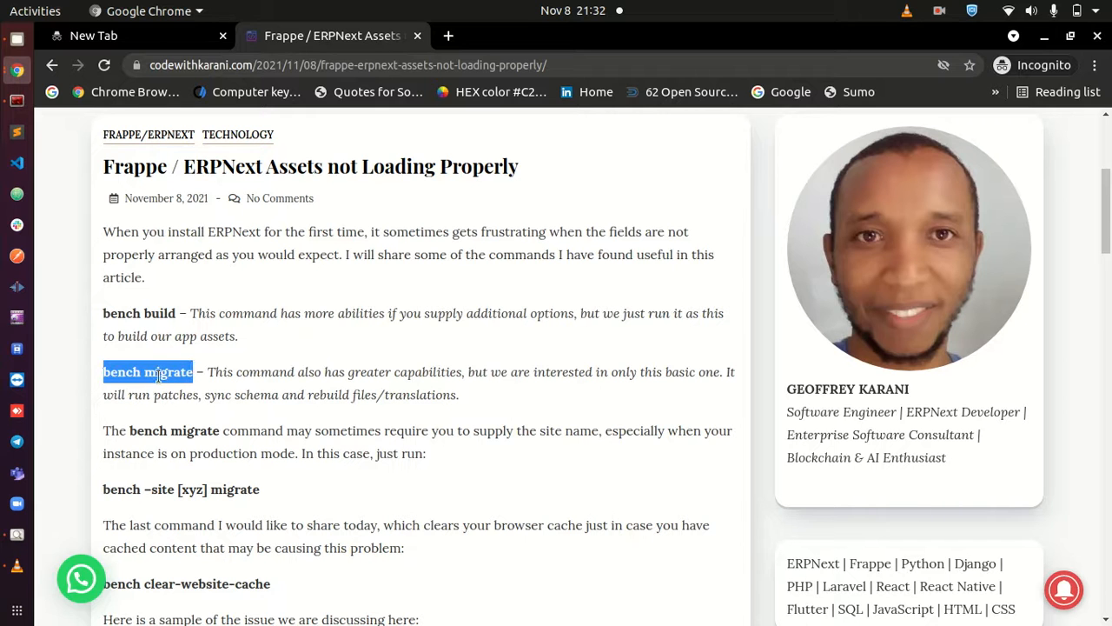
pyautogui.doubleClick(167, 372)
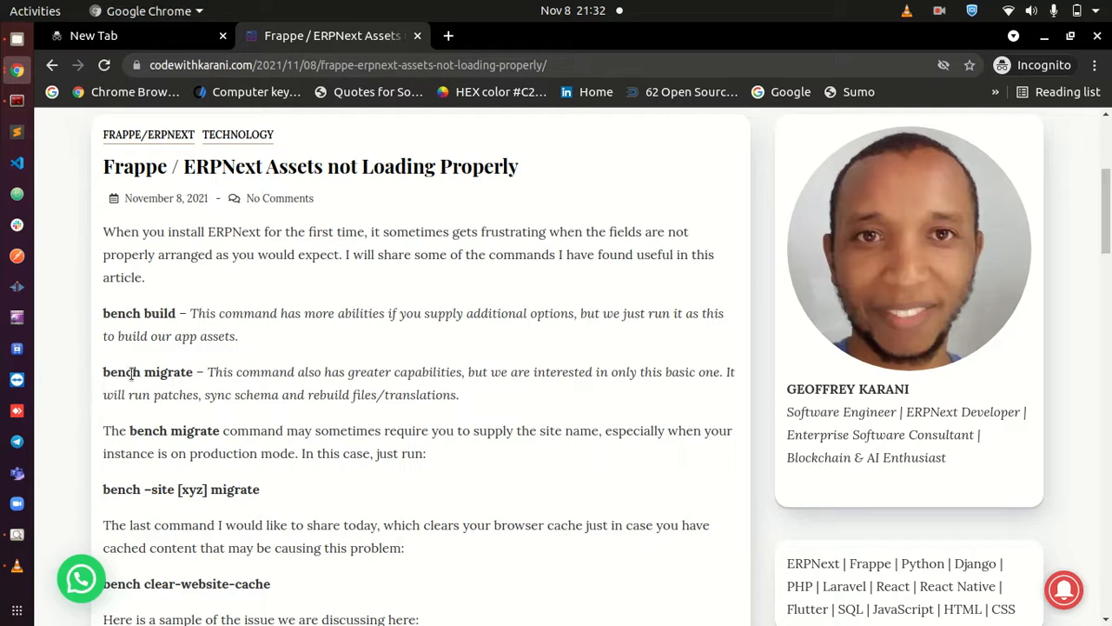
pyautogui.doubleClick(122, 372)
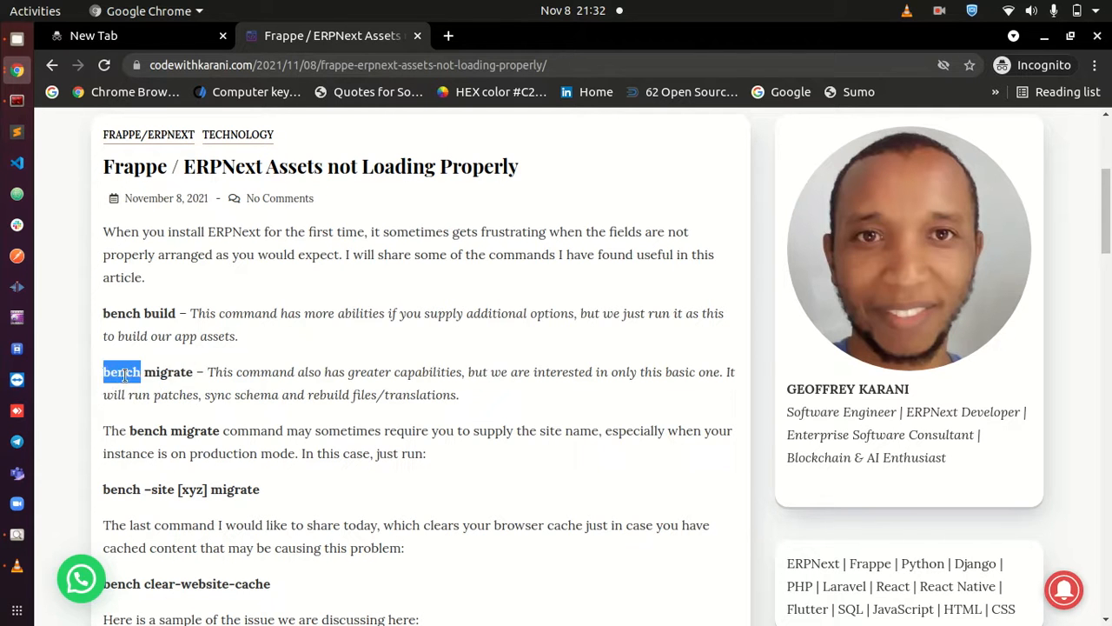
pyautogui.click(155, 372)
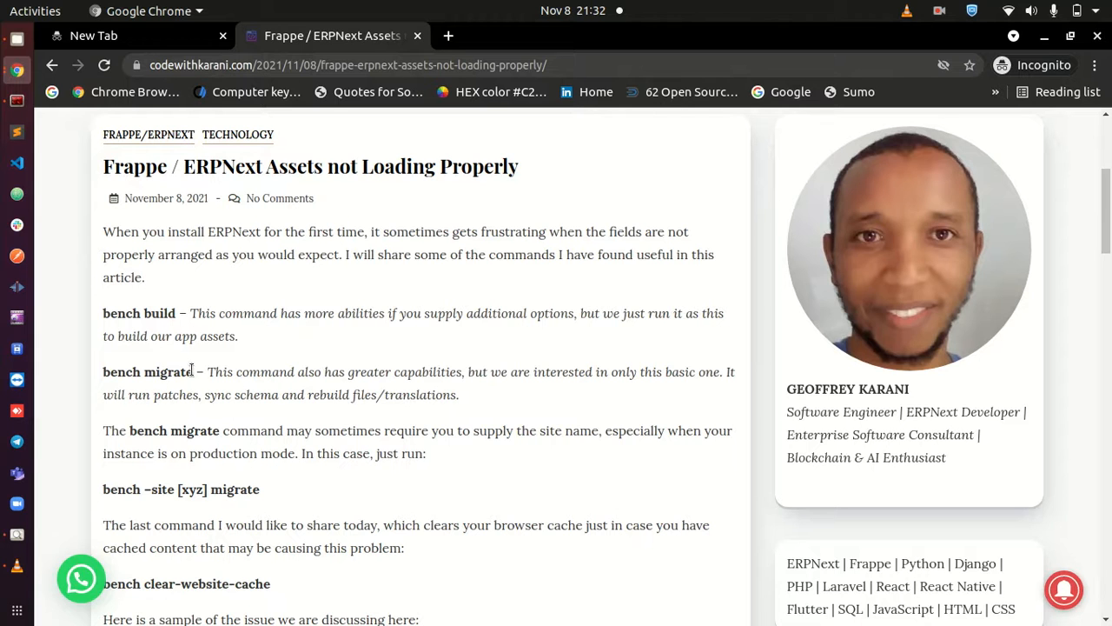
pyautogui.doubleClick(147, 372)
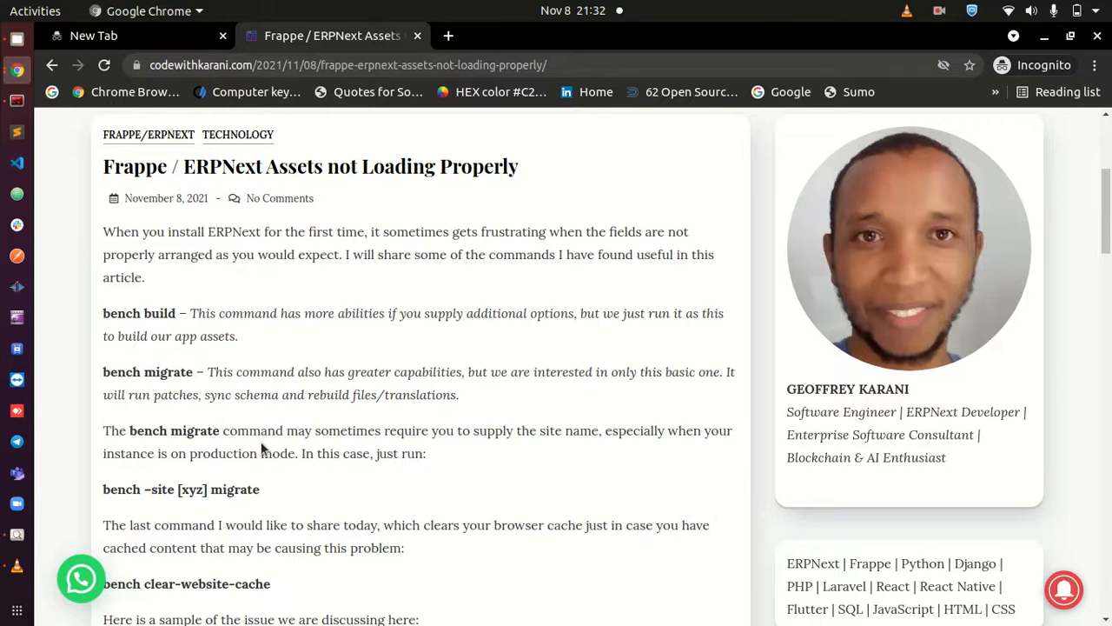
# - Highlight the full 'bench clear-website-cache' command in the article
pyautogui.scroll(-3)
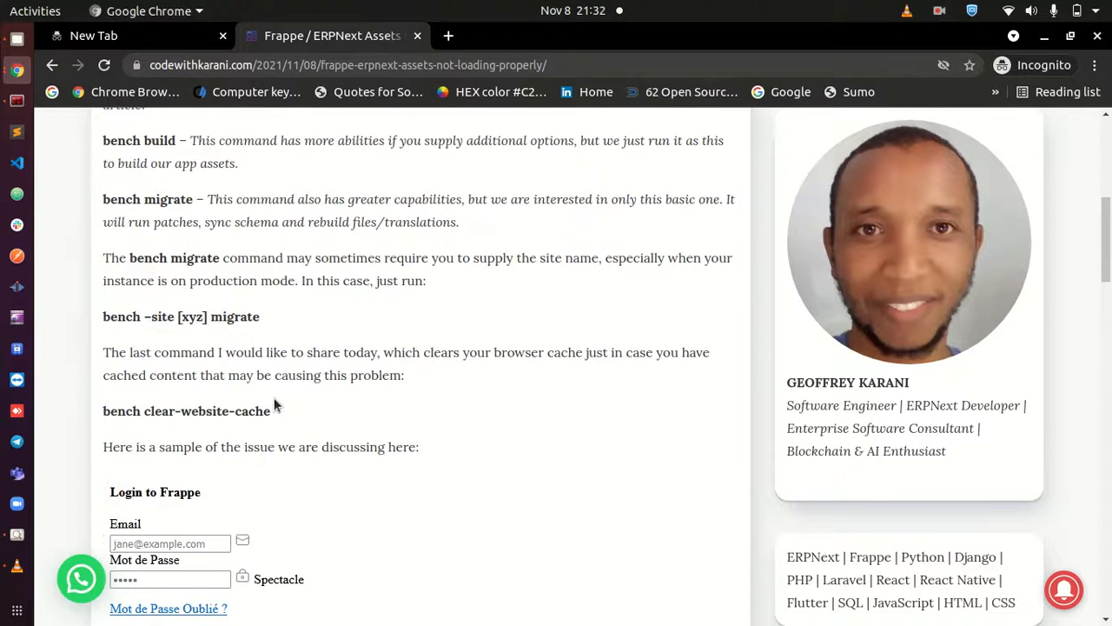
pyautogui.scroll(3)
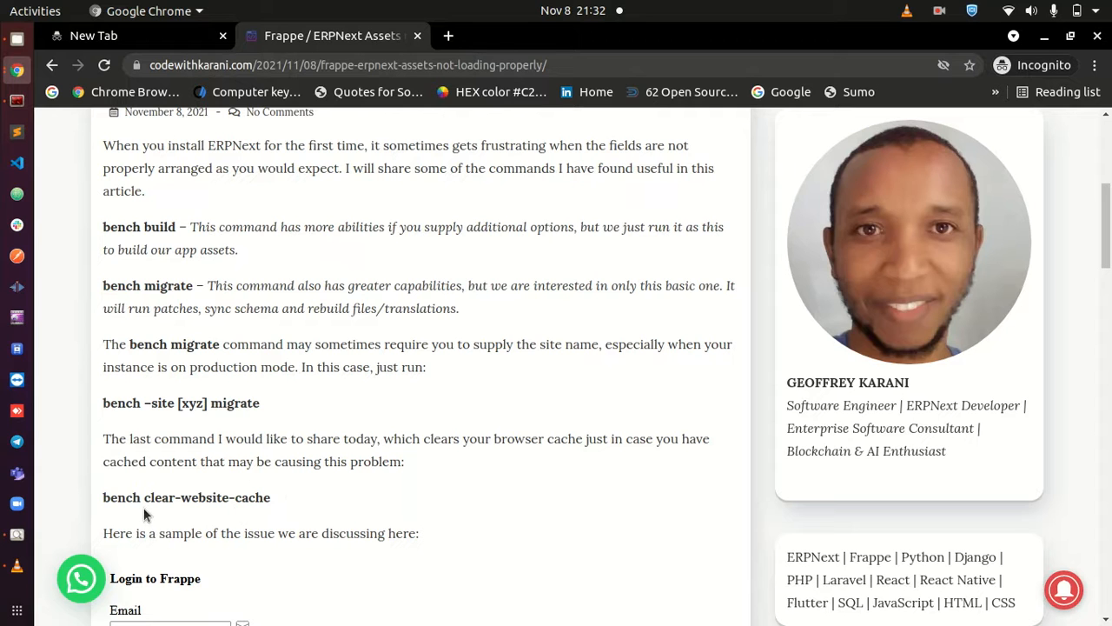
pyautogui.moveTo(219, 469)
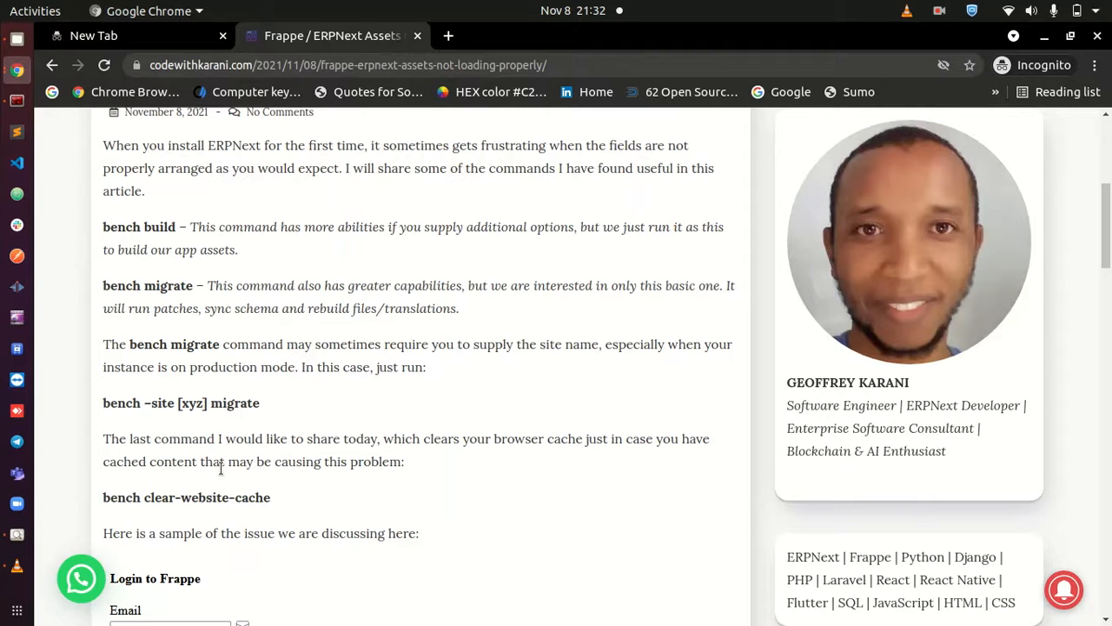
pyautogui.moveTo(104, 500)
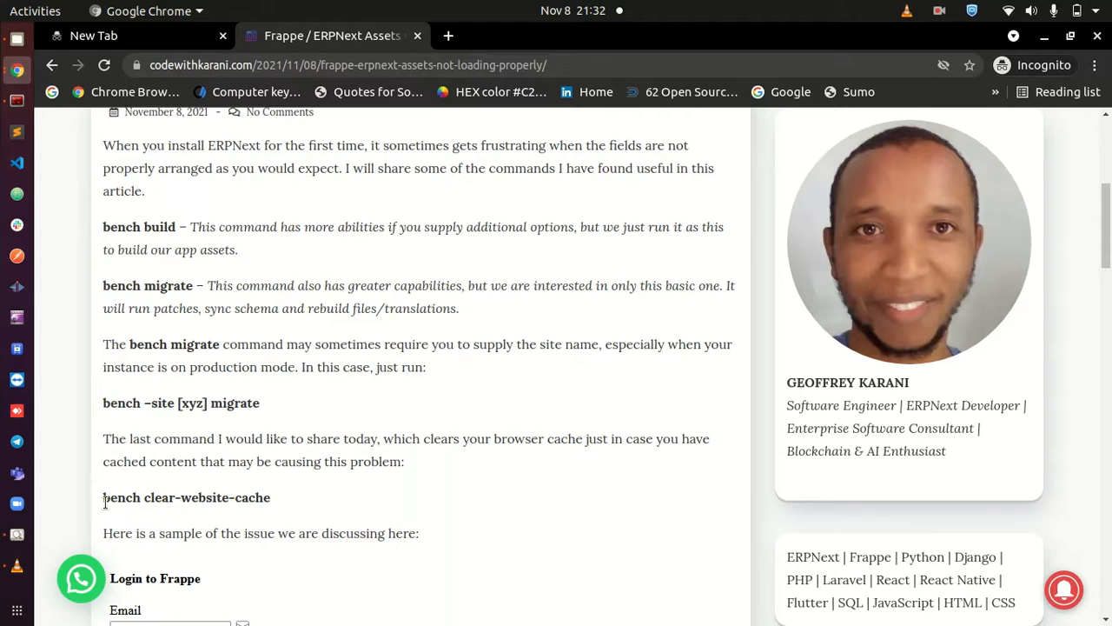
pyautogui.doubleClick(156, 497)
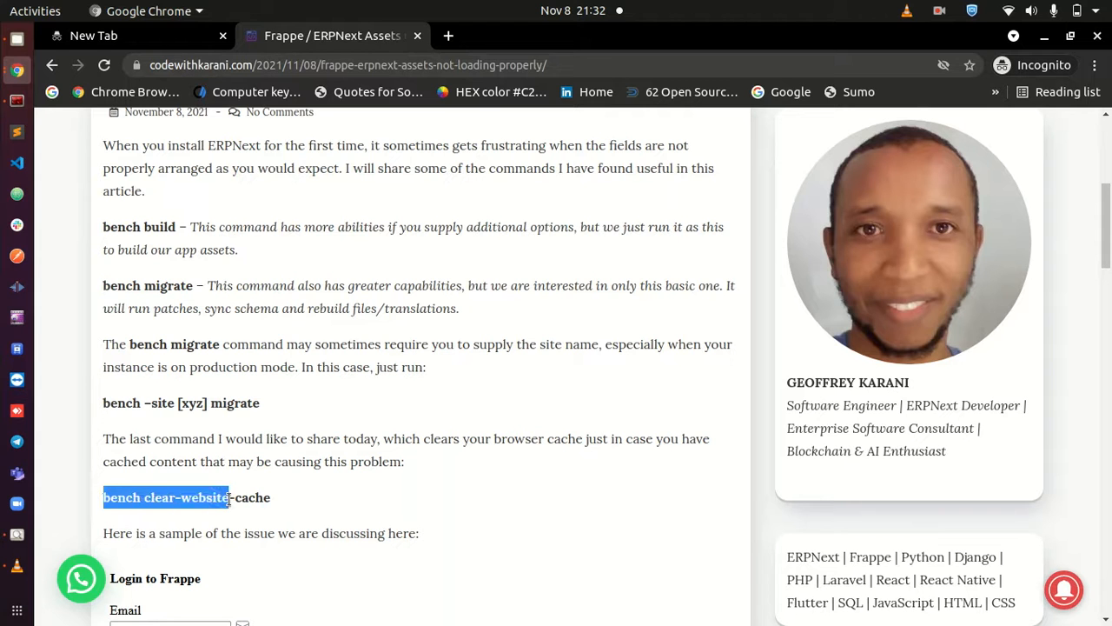
pyautogui.doubleClick(205, 497)
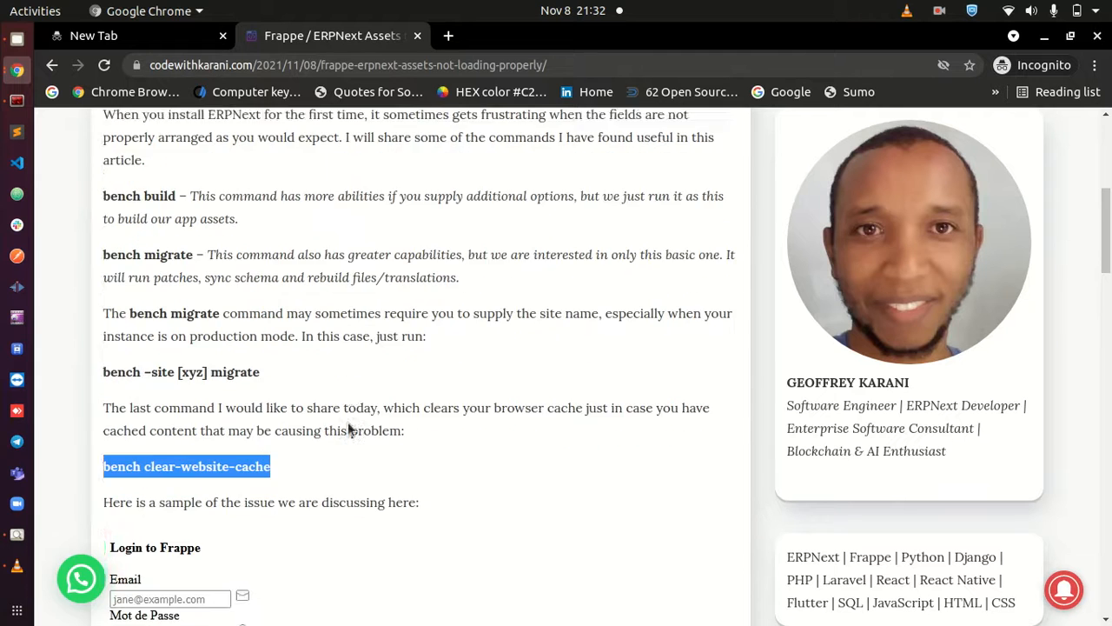
# - Bring the sample screenshots of the broken, unstyled login form into view
pyautogui.scroll(-3)
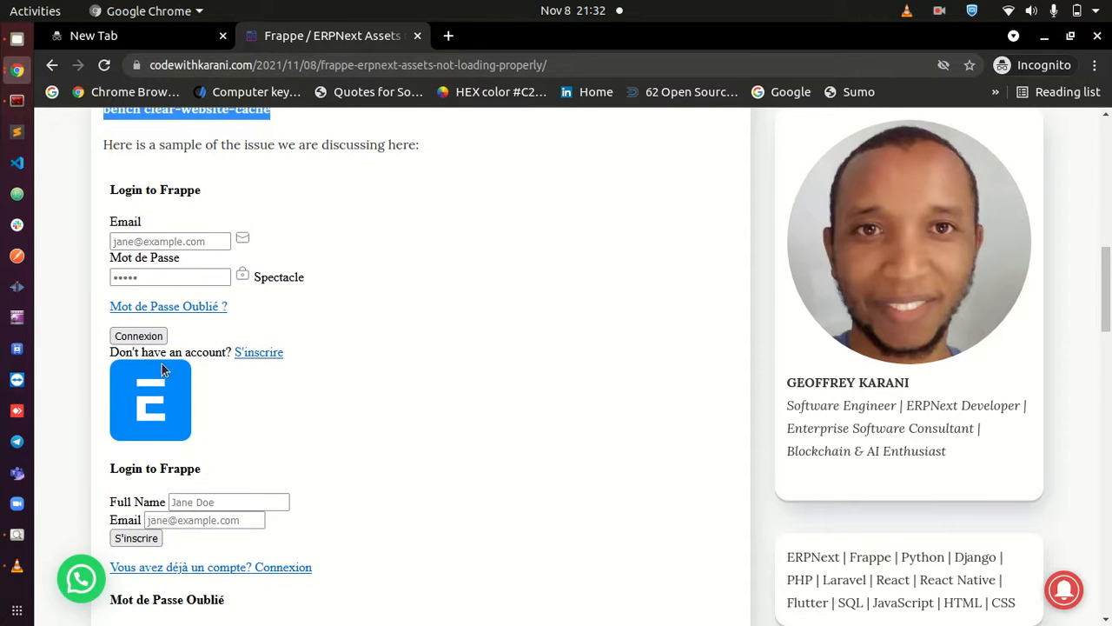
pyautogui.scroll(3)
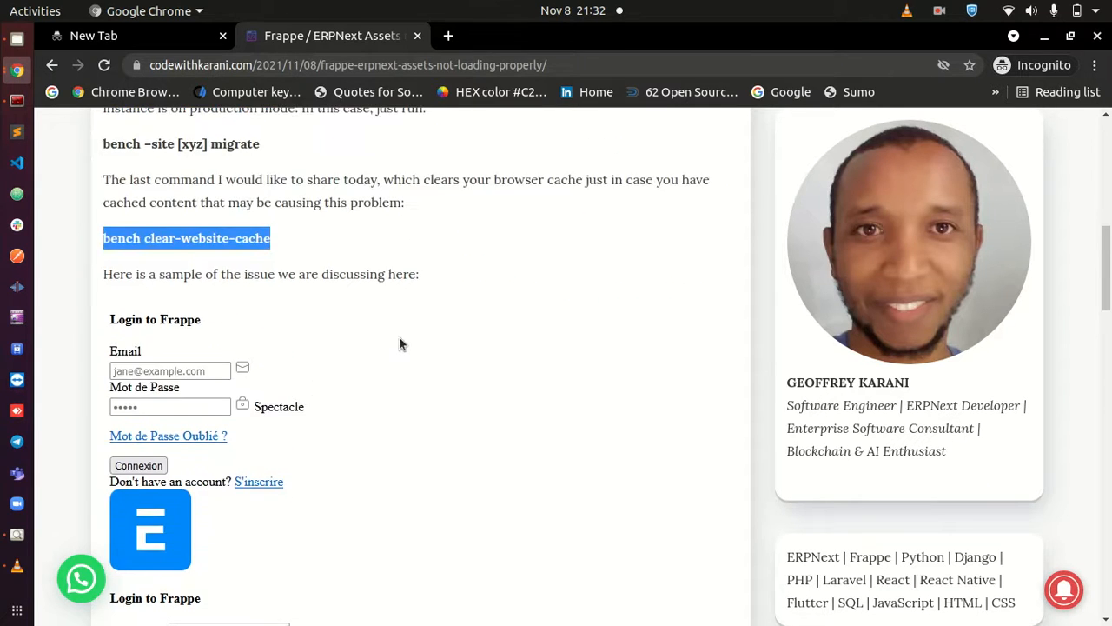
pyautogui.scroll(-3)
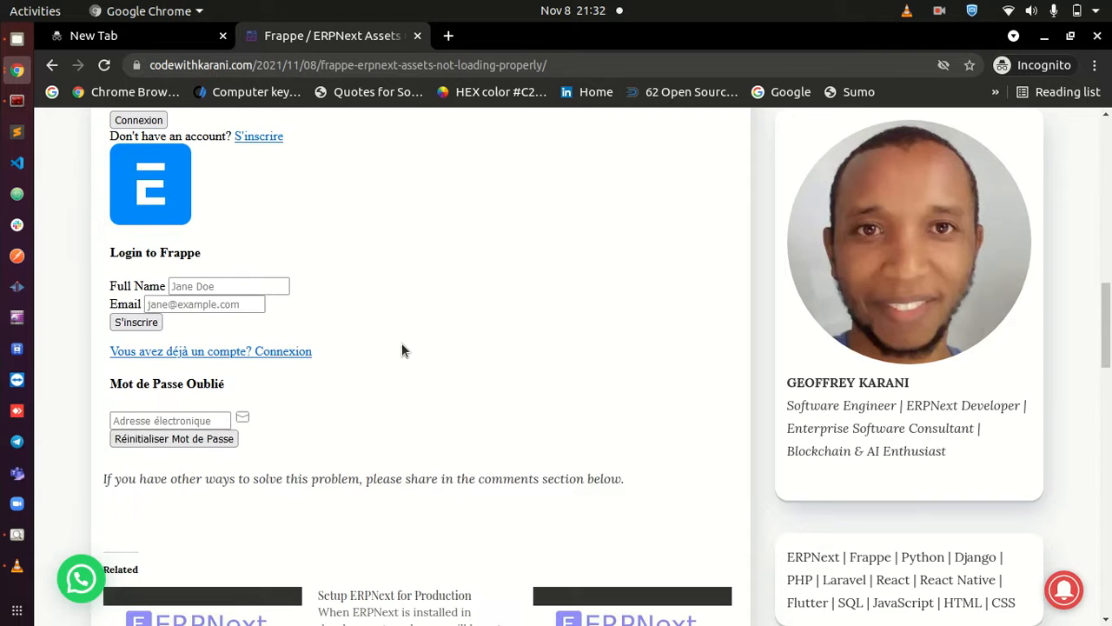
pyautogui.scroll(3)
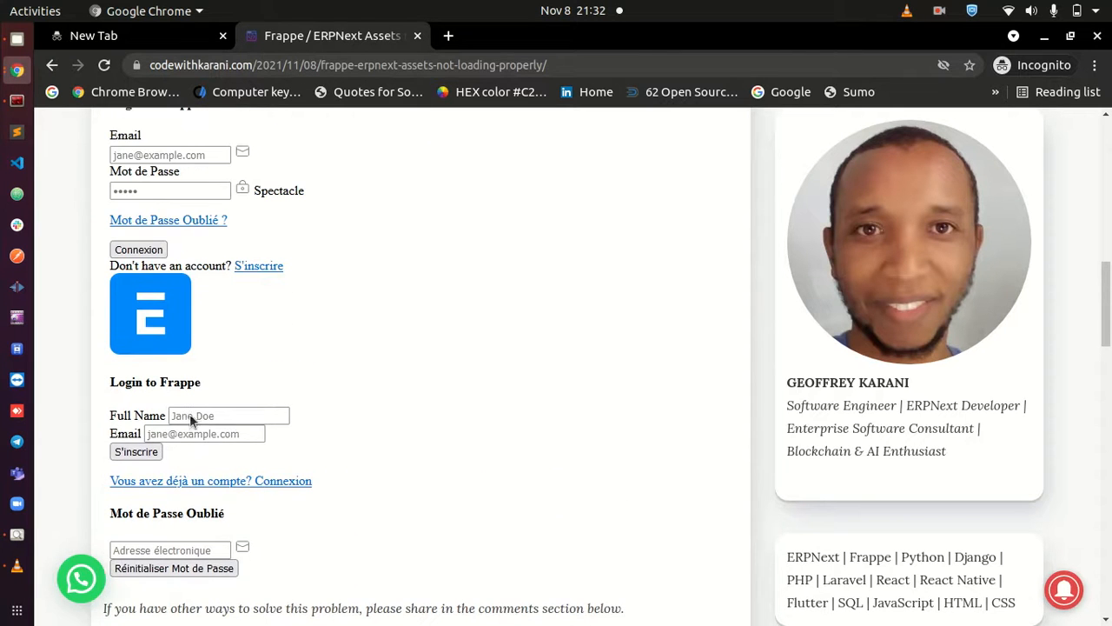
pyautogui.moveTo(222, 356)
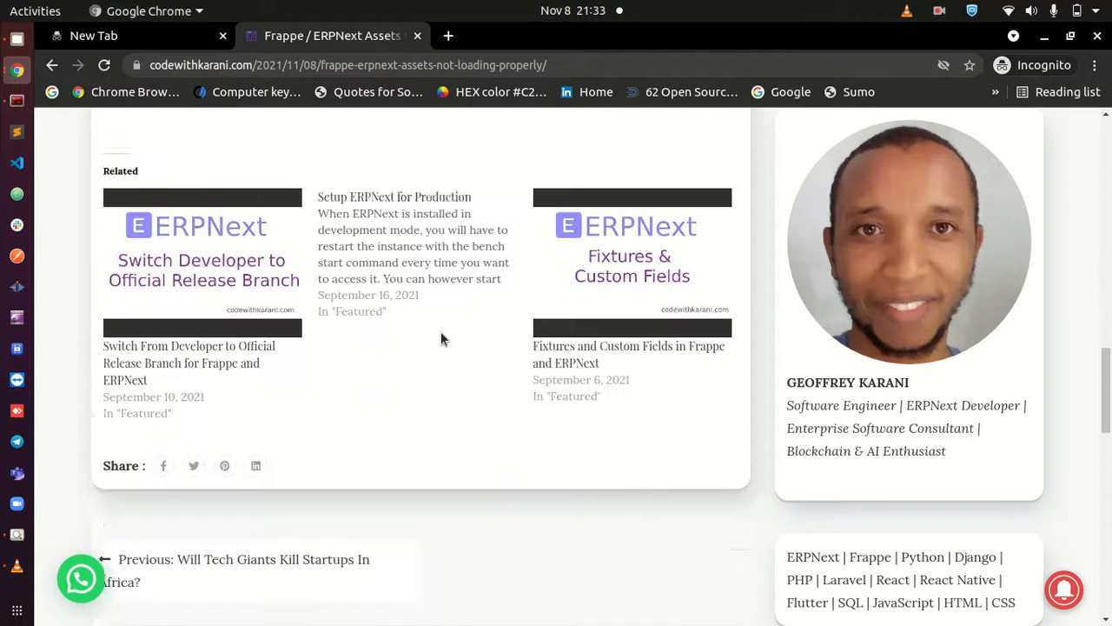
pyautogui.scroll(-3)
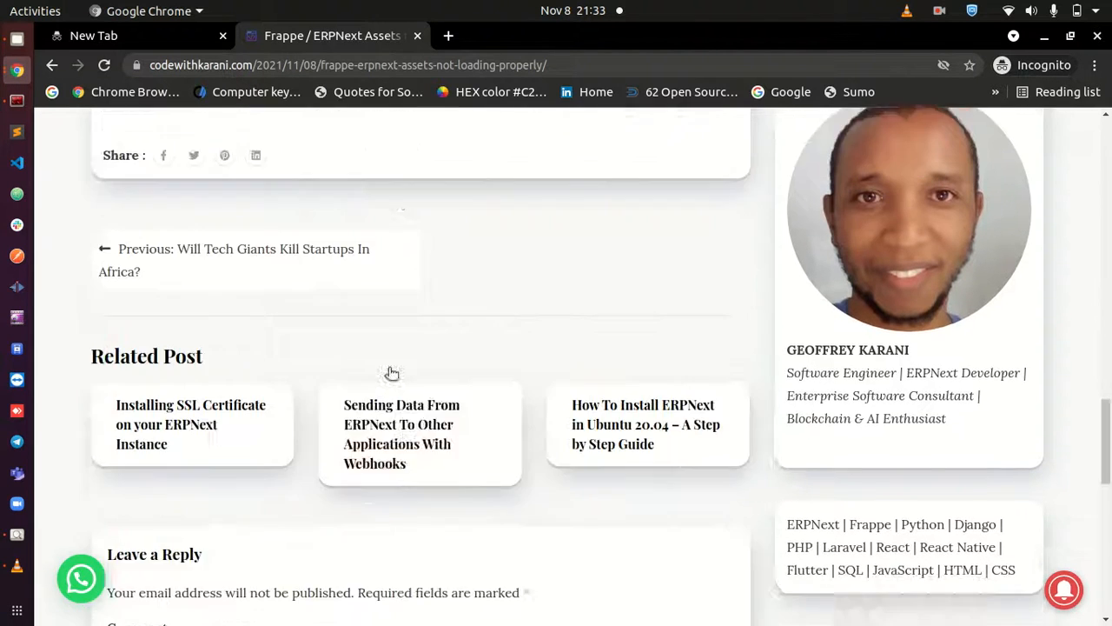
pyautogui.scroll(-3)
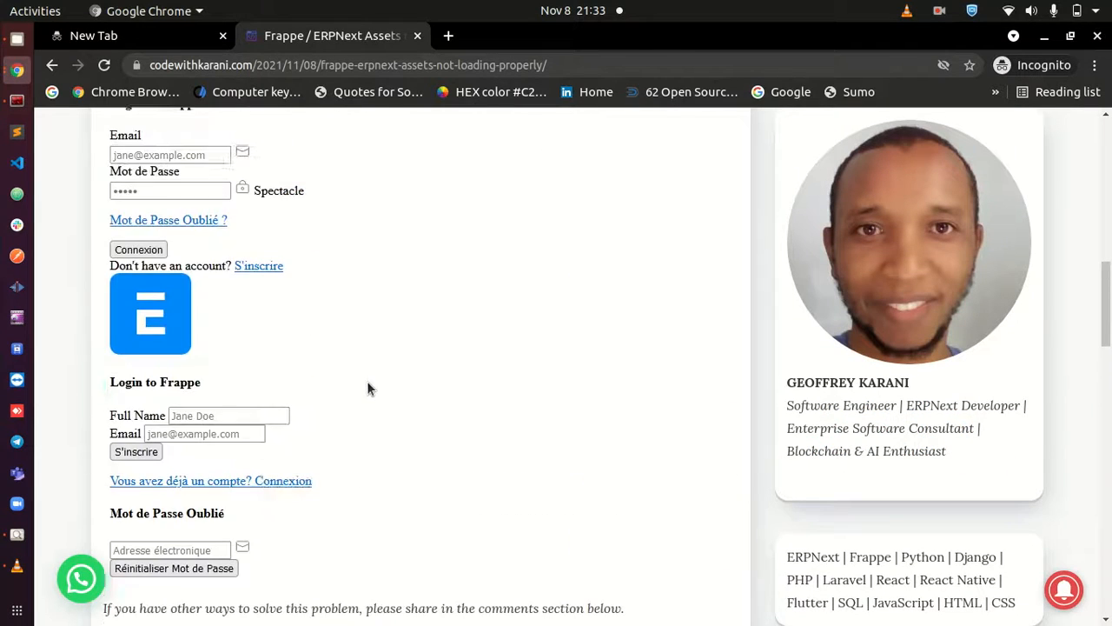
pyautogui.scroll(3)
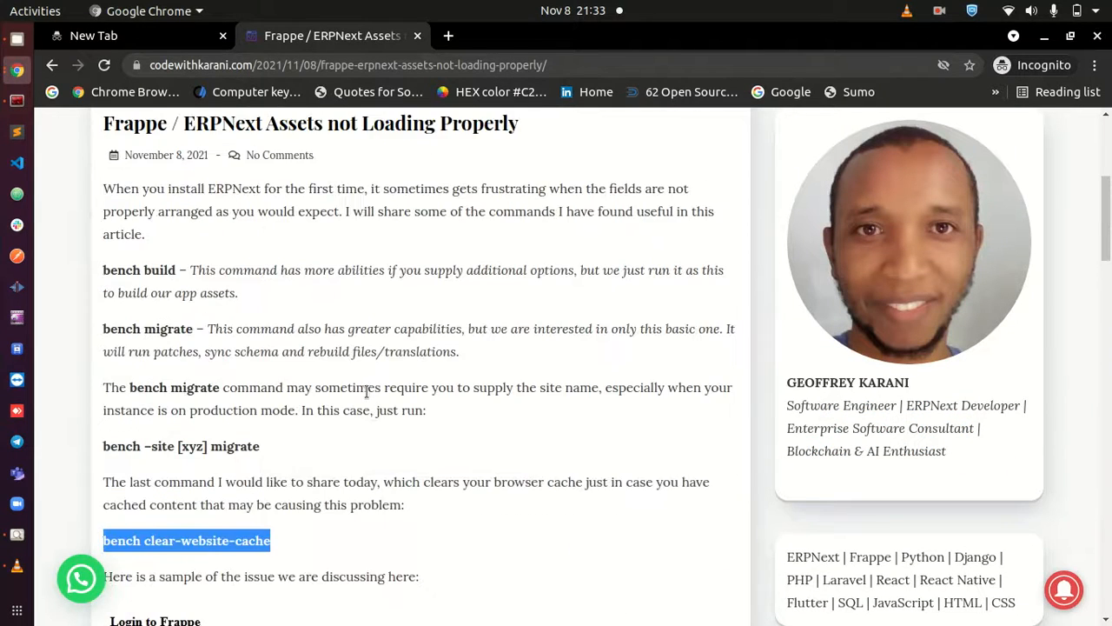